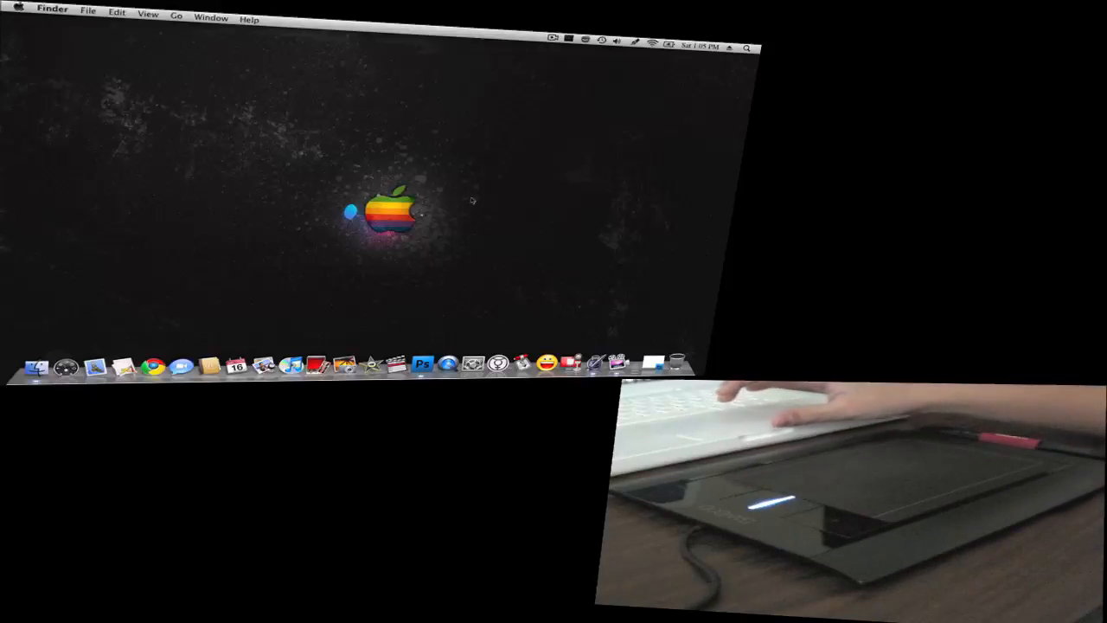
mouse_move(424, 236)
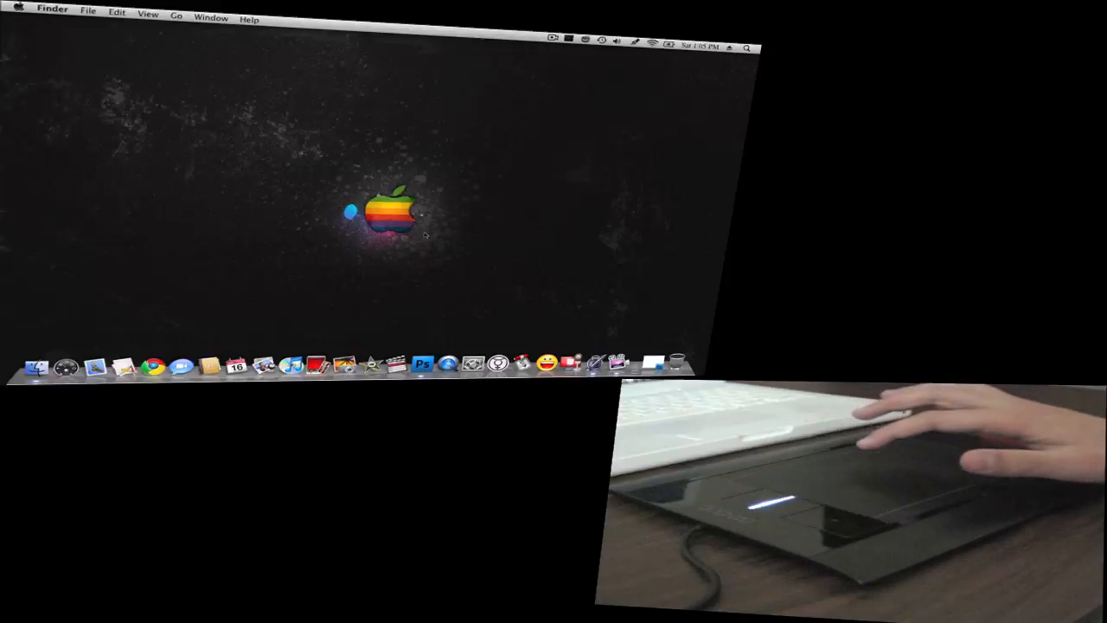
mouse_move(532, 233)
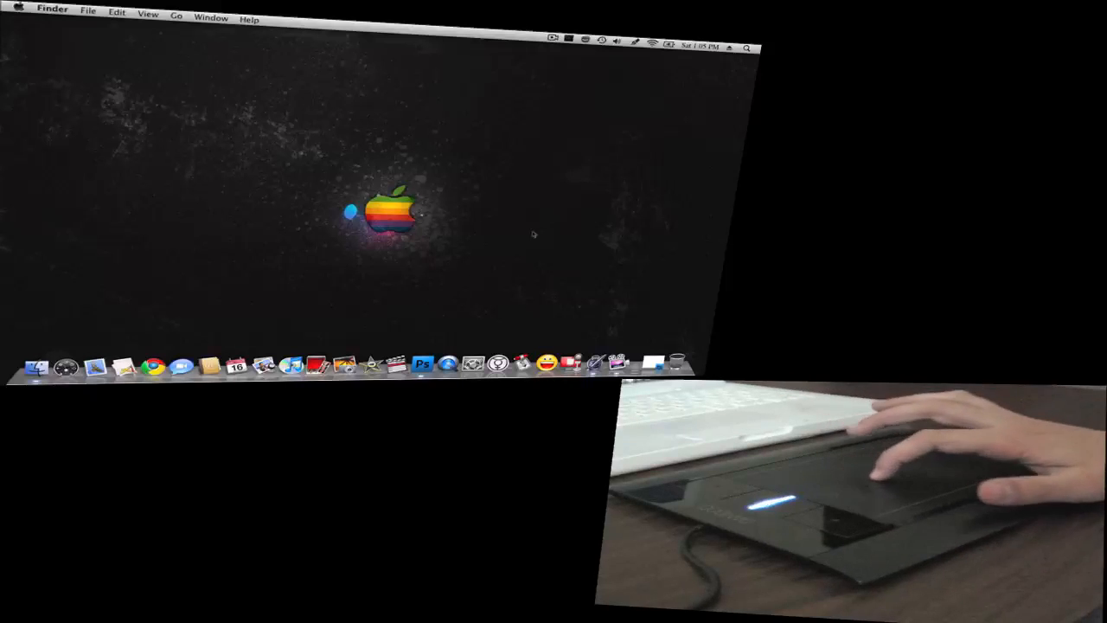
mouse_move(474, 364)
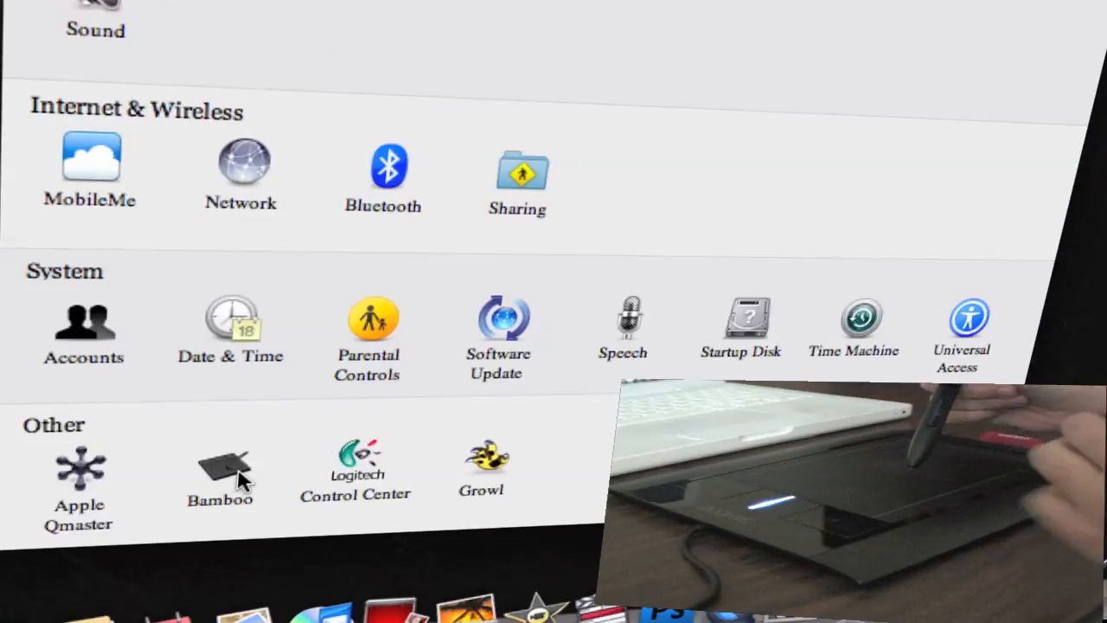
mouse_move(139, 415)
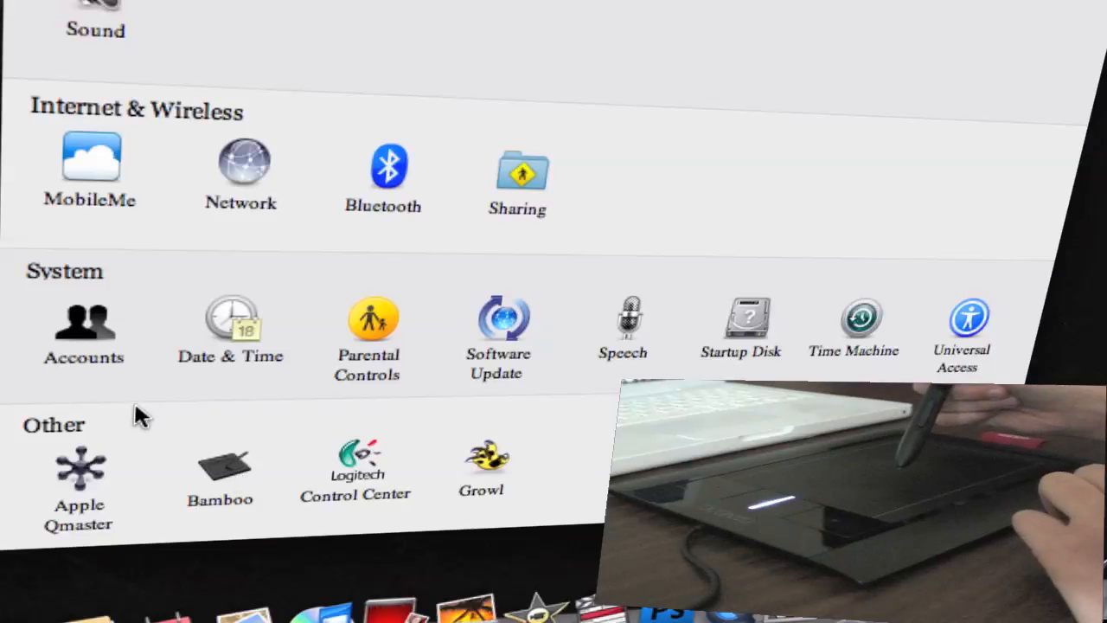
mouse_move(259, 446)
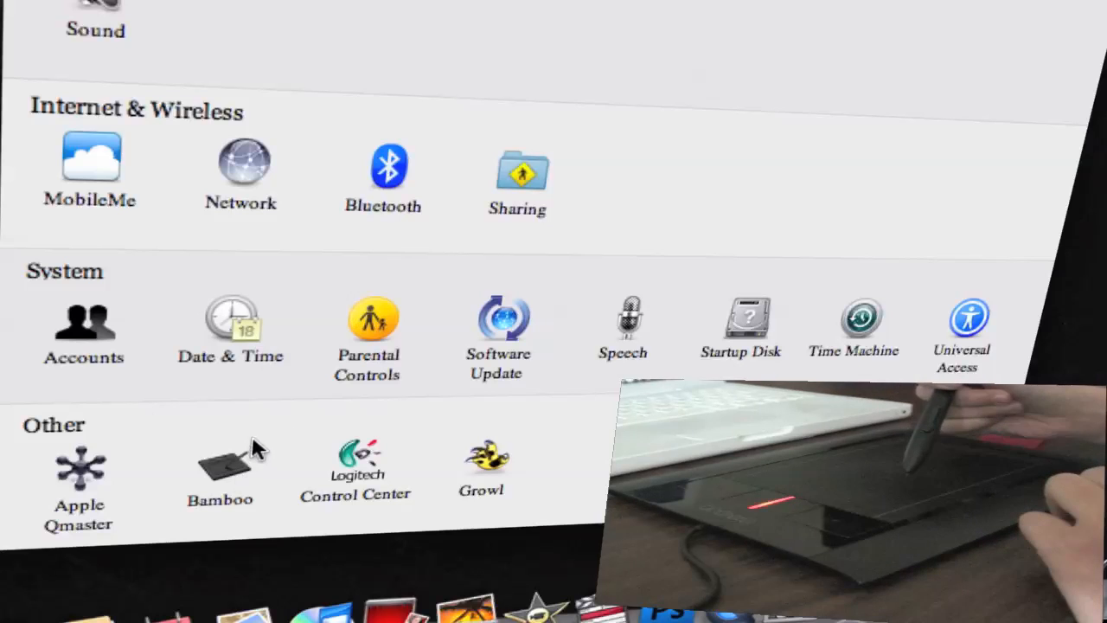
mouse_move(246, 493)
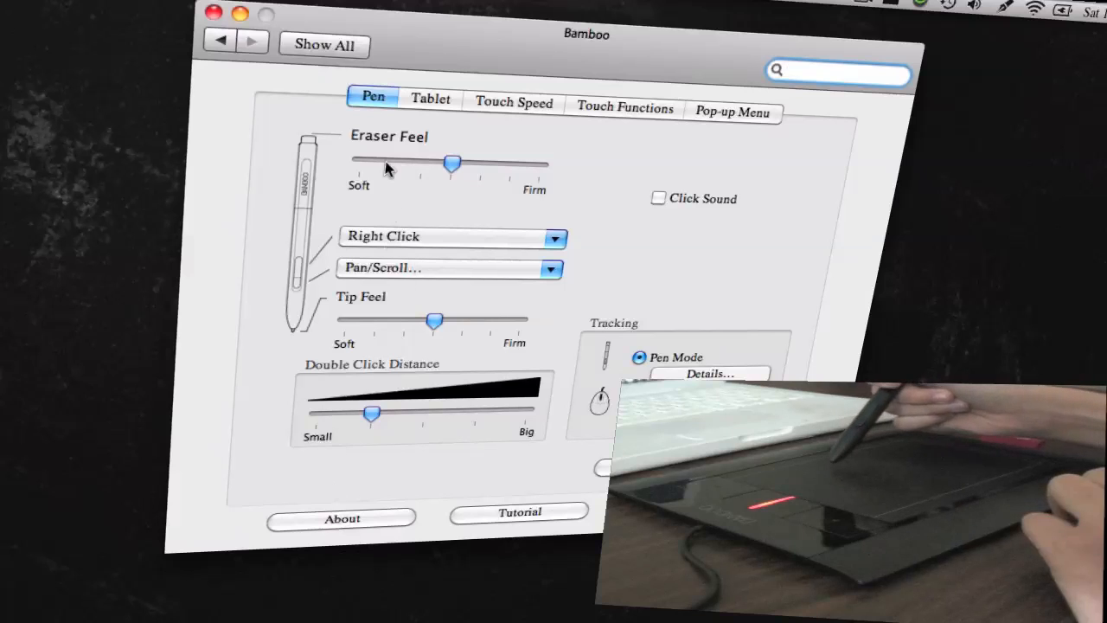
mouse_move(363, 108)
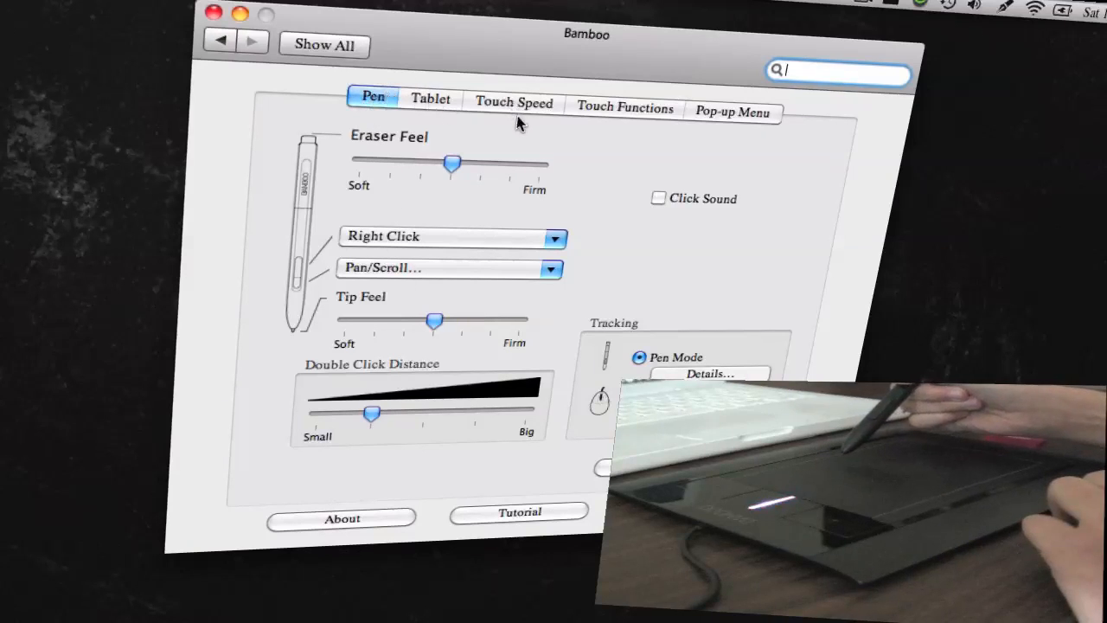
mouse_move(769, 142)
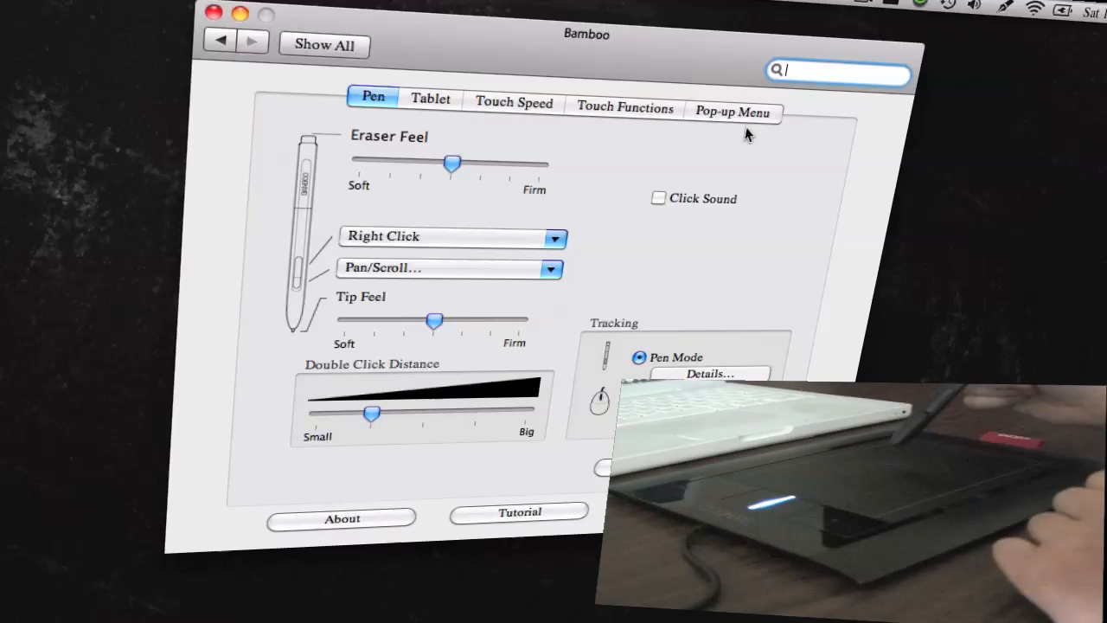
mouse_move(456, 267)
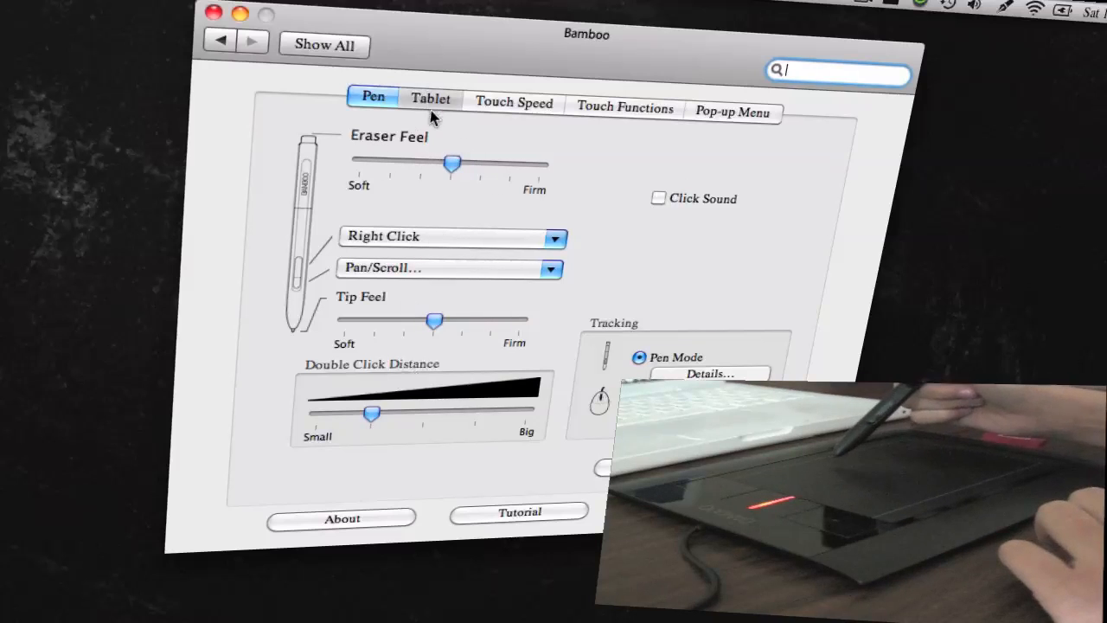
Step: Review the Tablet, Touch Speed, Touch Functions and Pop-up Menu settings, then close the preferences
left_click(429, 99)
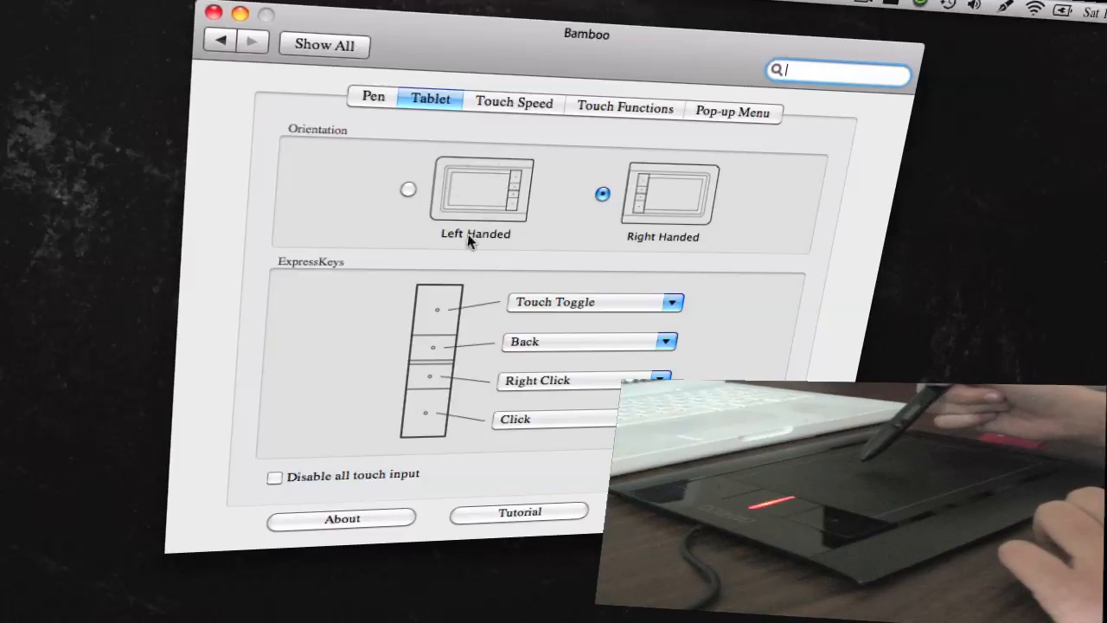
mouse_move(453, 305)
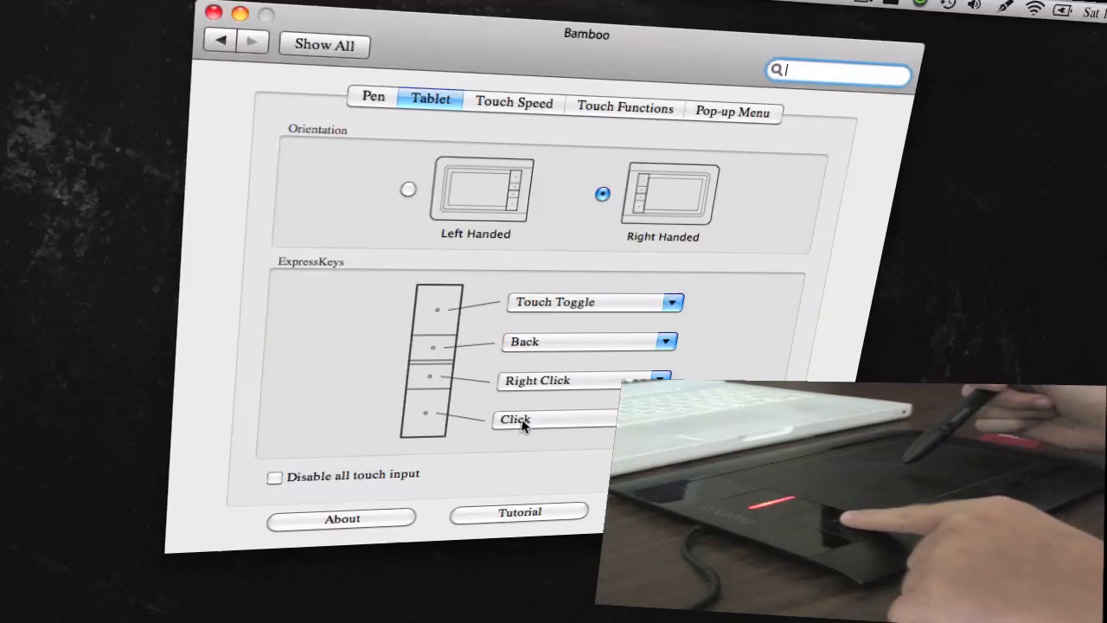
mouse_move(562, 145)
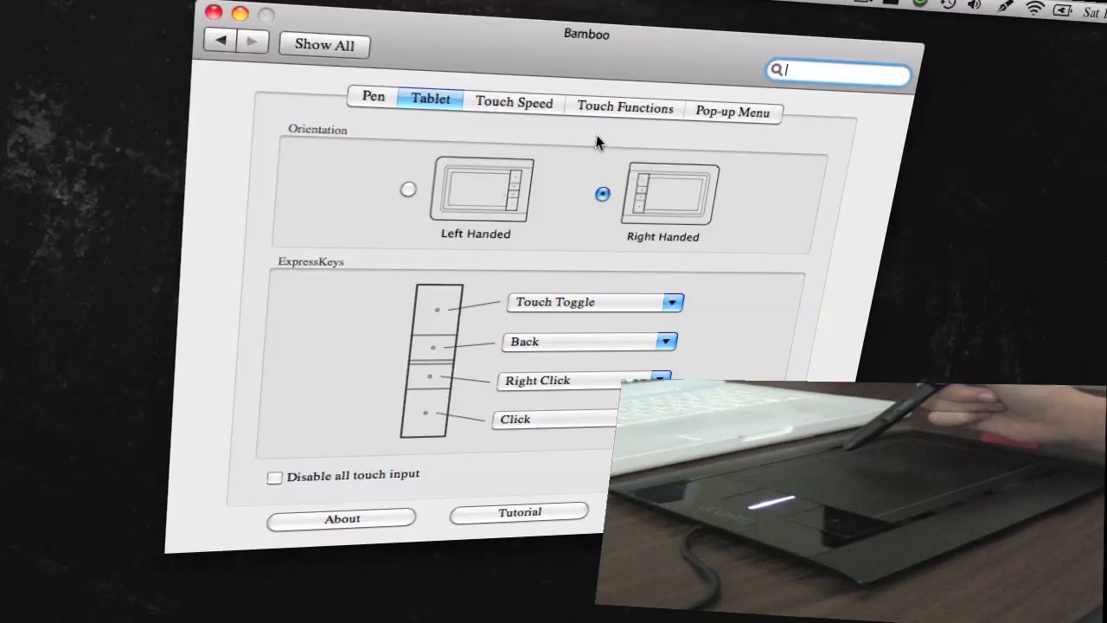
left_click(514, 104)
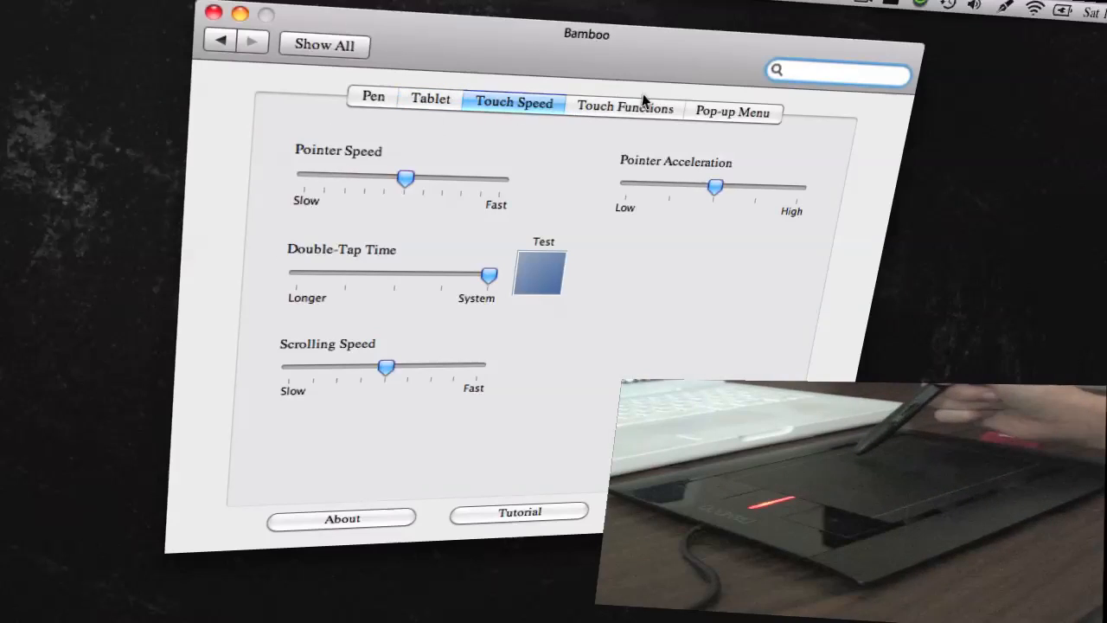
left_click(625, 108)
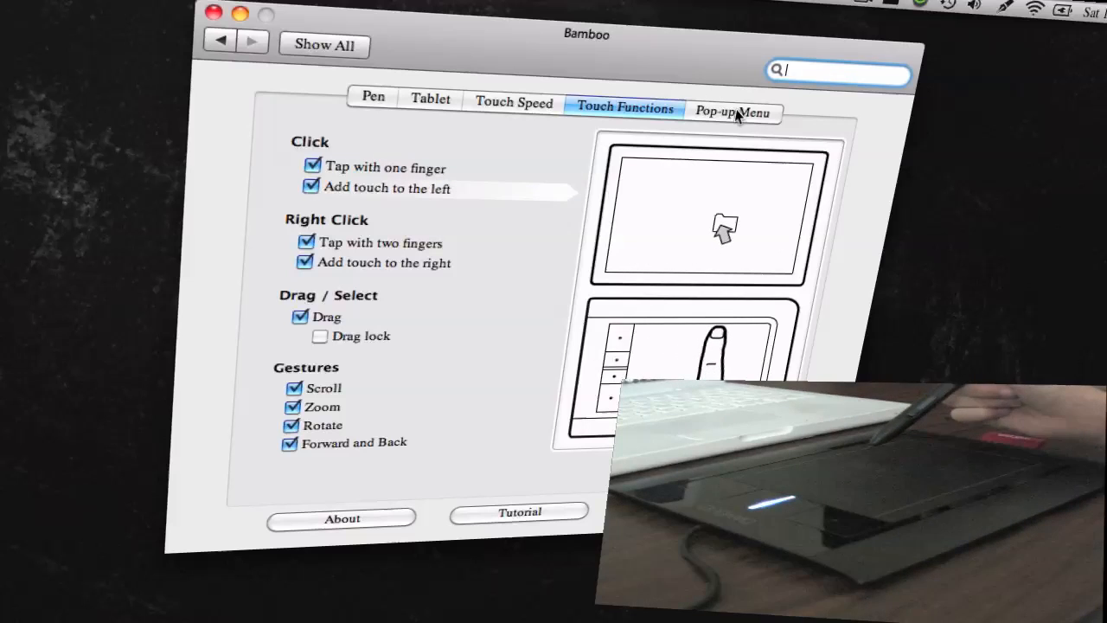
left_click(733, 111)
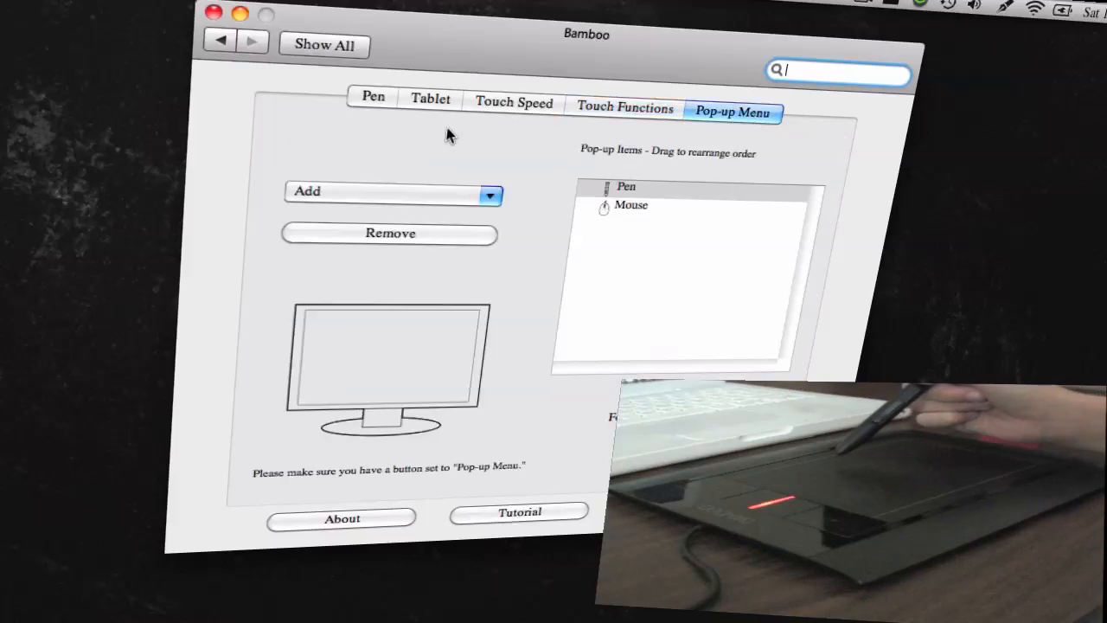
left_click(374, 97)
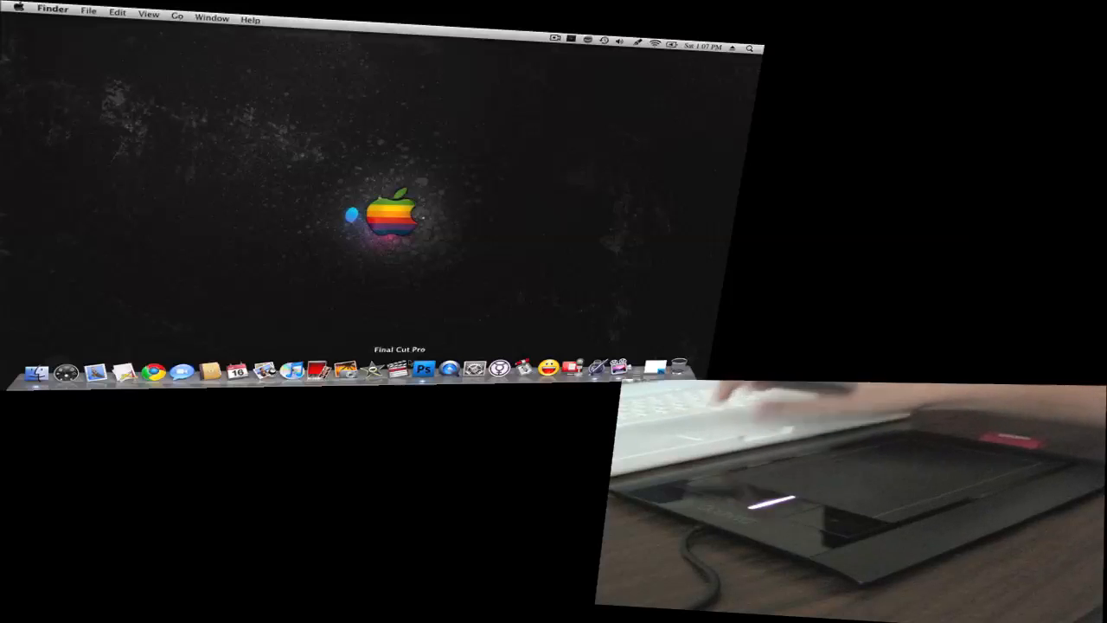
Step: Launch Photoshop from the Dock for the brush demo
left_click(422, 370)
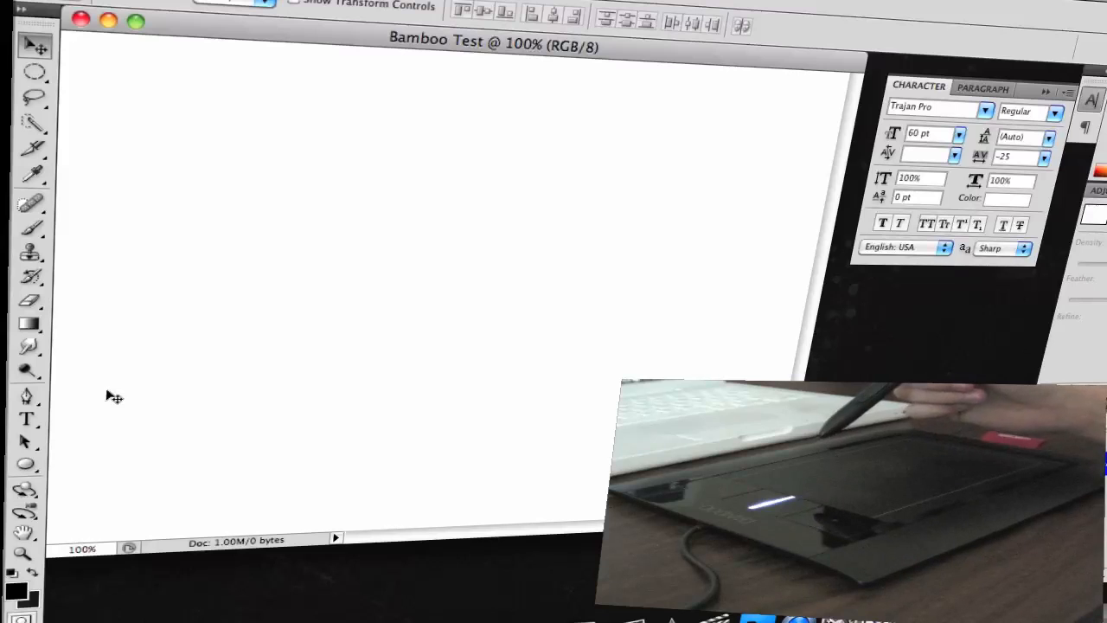
mouse_move(156, 235)
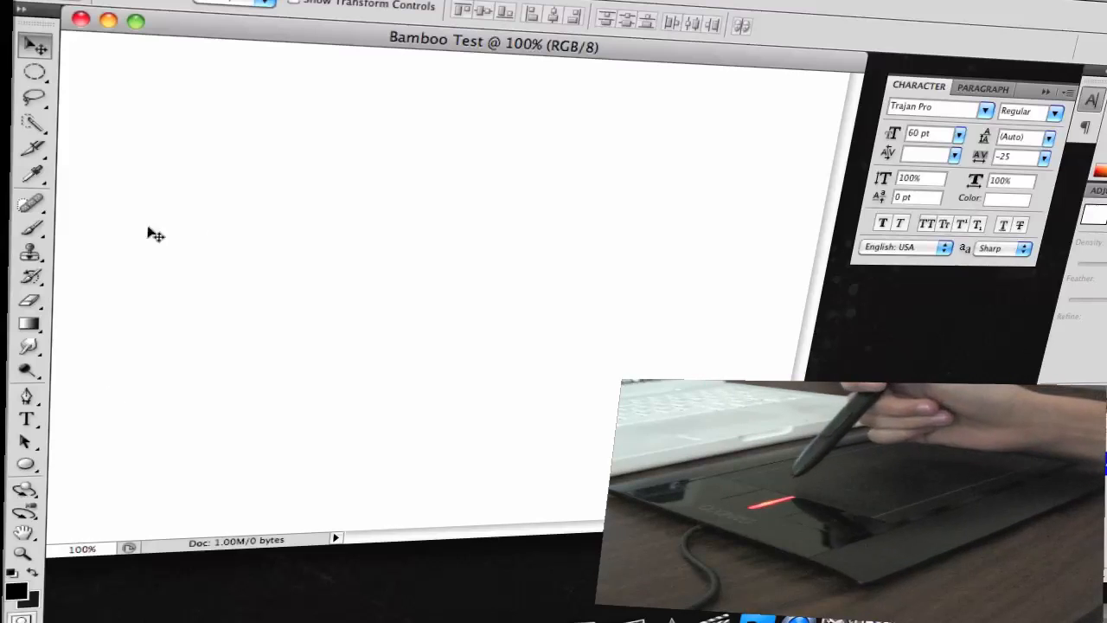
mouse_move(49, 239)
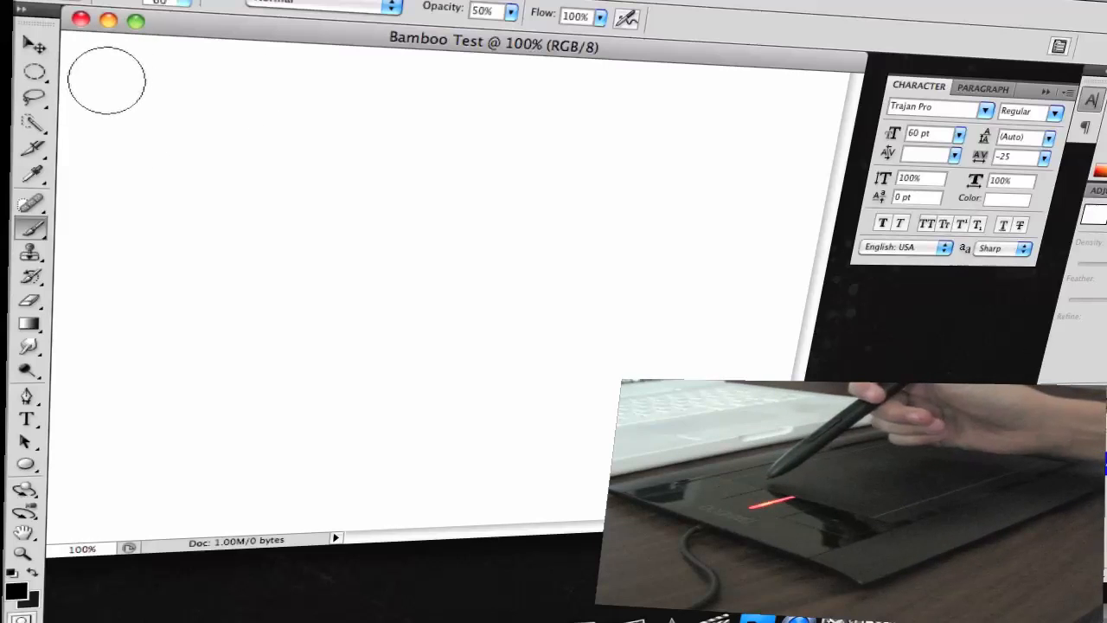
Step: Paint four grey pressure-varying strokes across the canvas, ending with a long wavy one, and pick the Pencil tool
left_click_drag(204, 78, 176, 138)
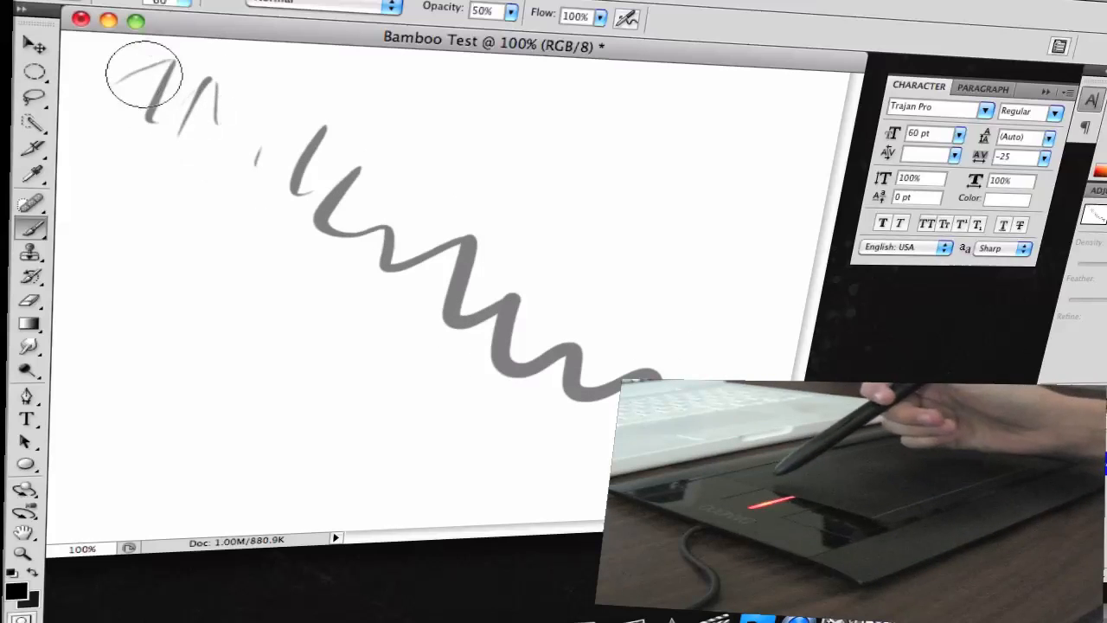
mouse_move(509, 256)
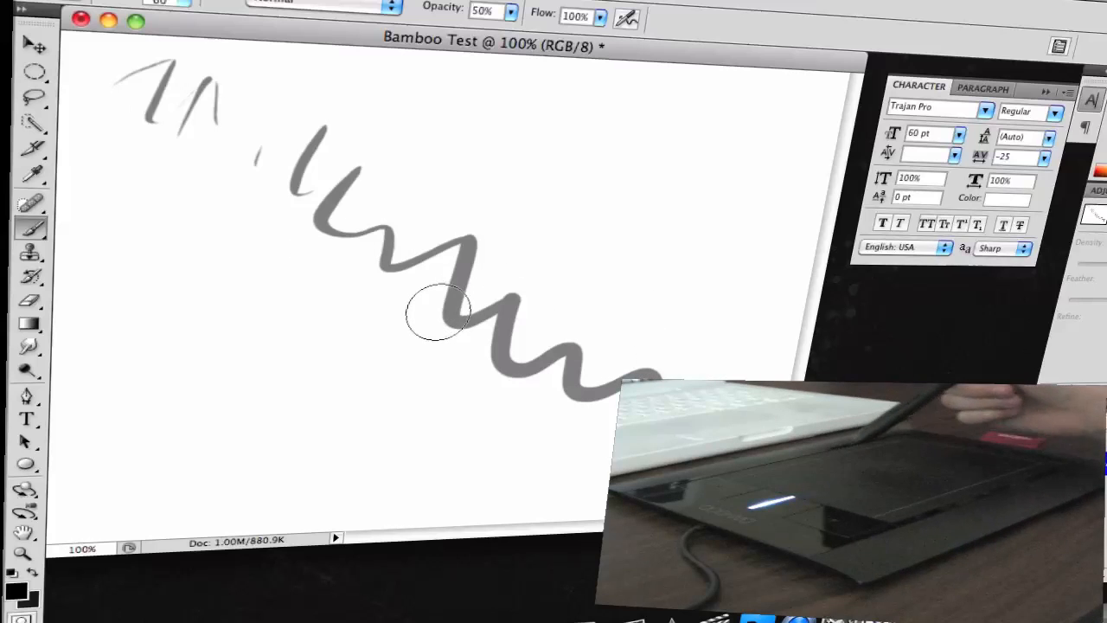
mouse_move(384, 199)
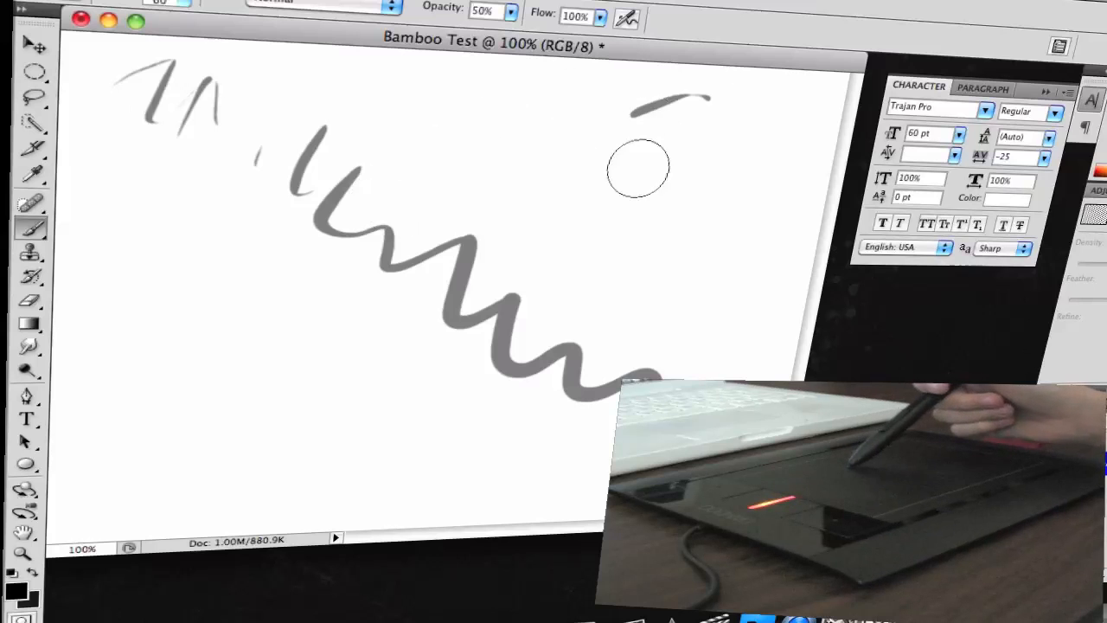
left_click_drag(640, 156, 363, 277)
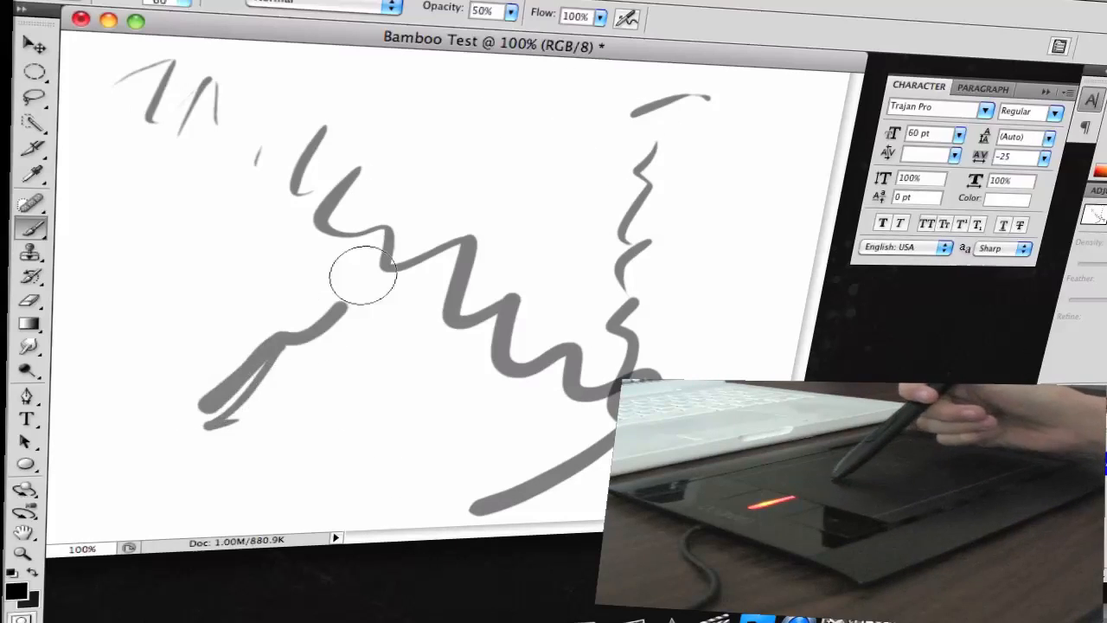
left_click_drag(364, 277, 741, 107)
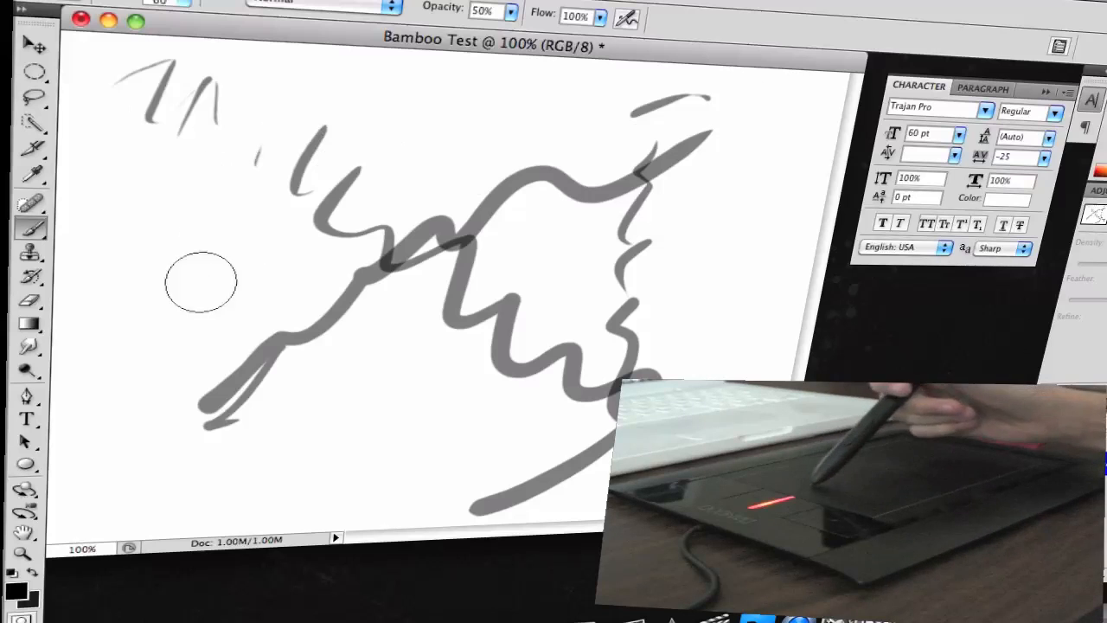
left_click_drag(201, 280, 614, 381)
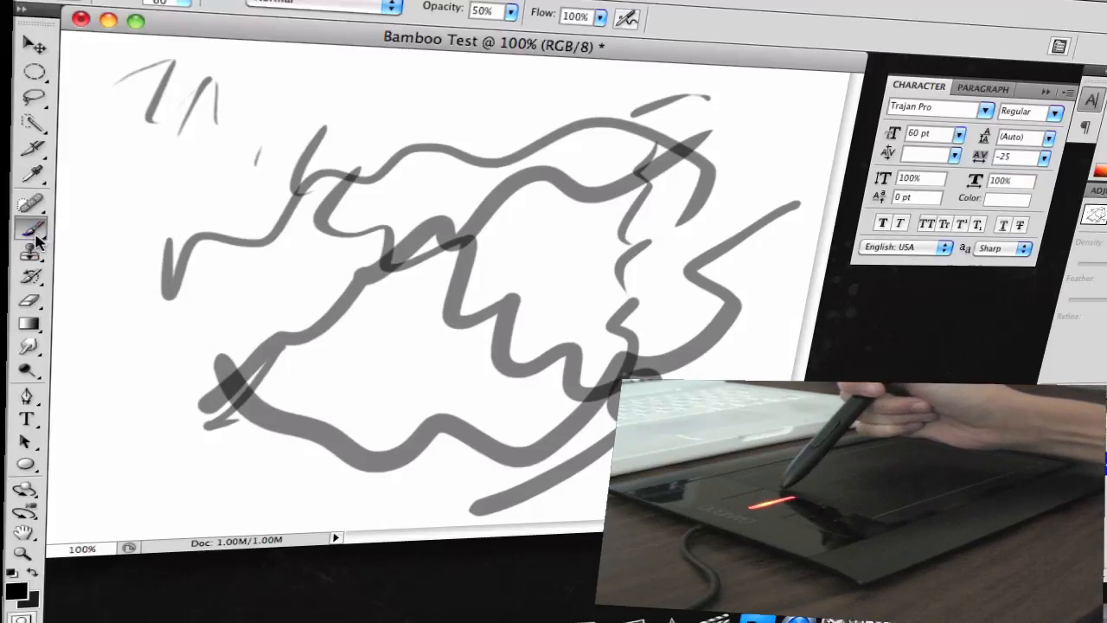
left_click(28, 228)
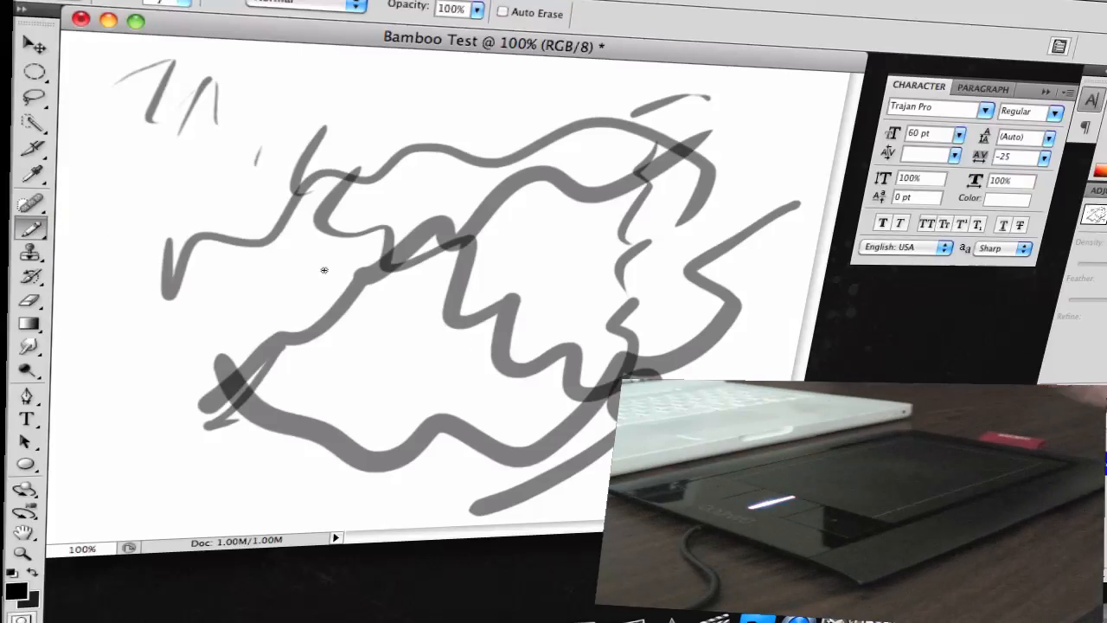
mouse_move(509, 263)
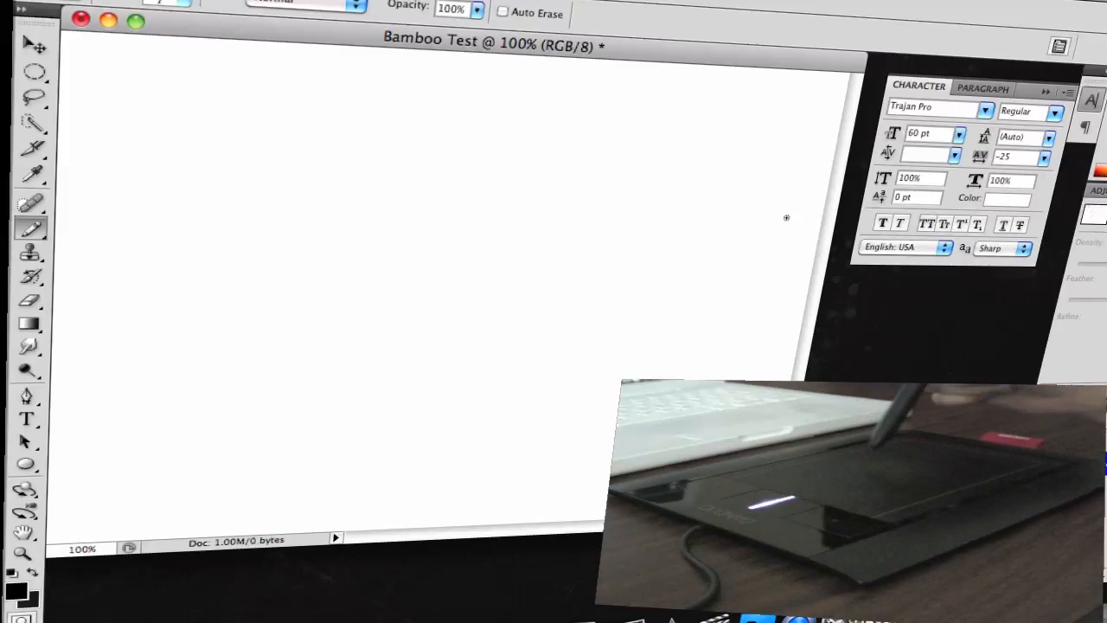
mouse_move(125, 215)
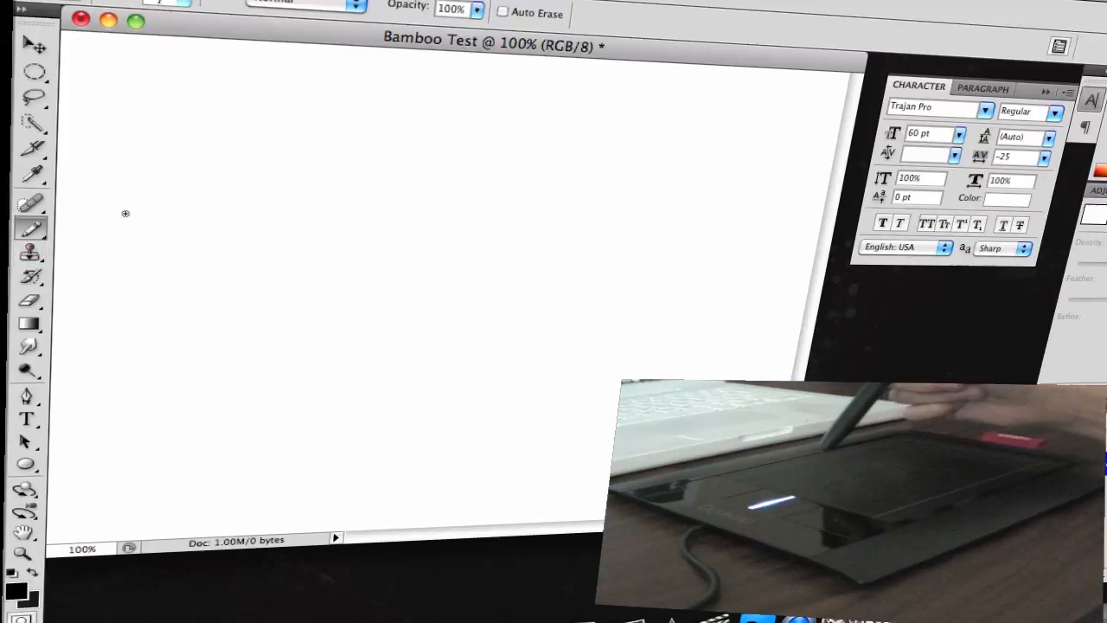
mouse_move(347, 222)
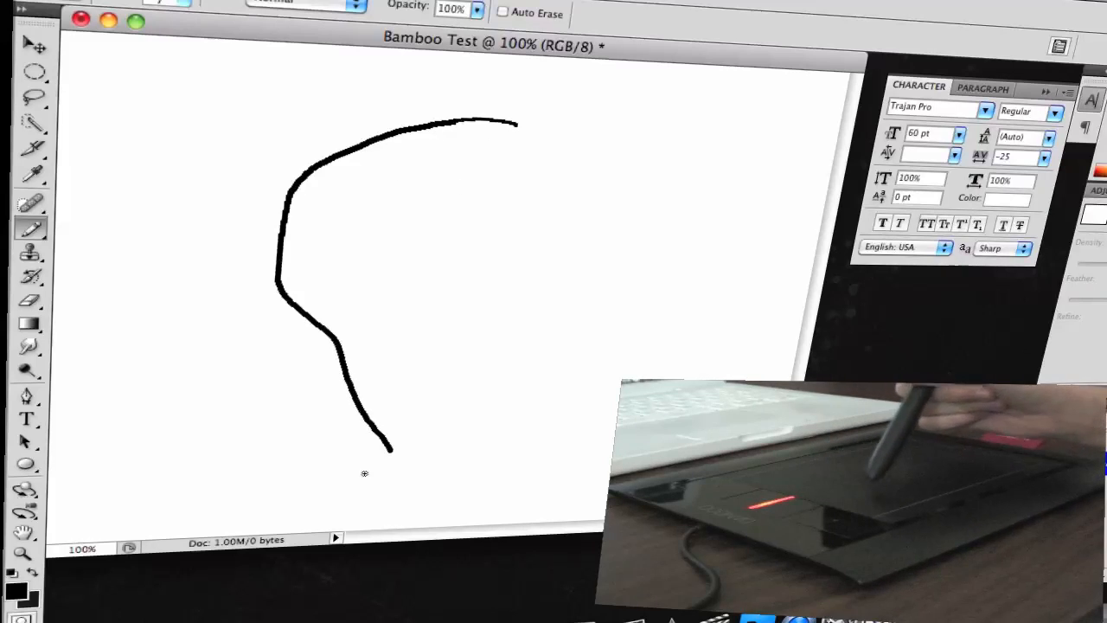
Step: Draw a solid black curved pencil line, then quit Photoshop with Cmd+Q
left_click_drag(519, 107, 597, 406)
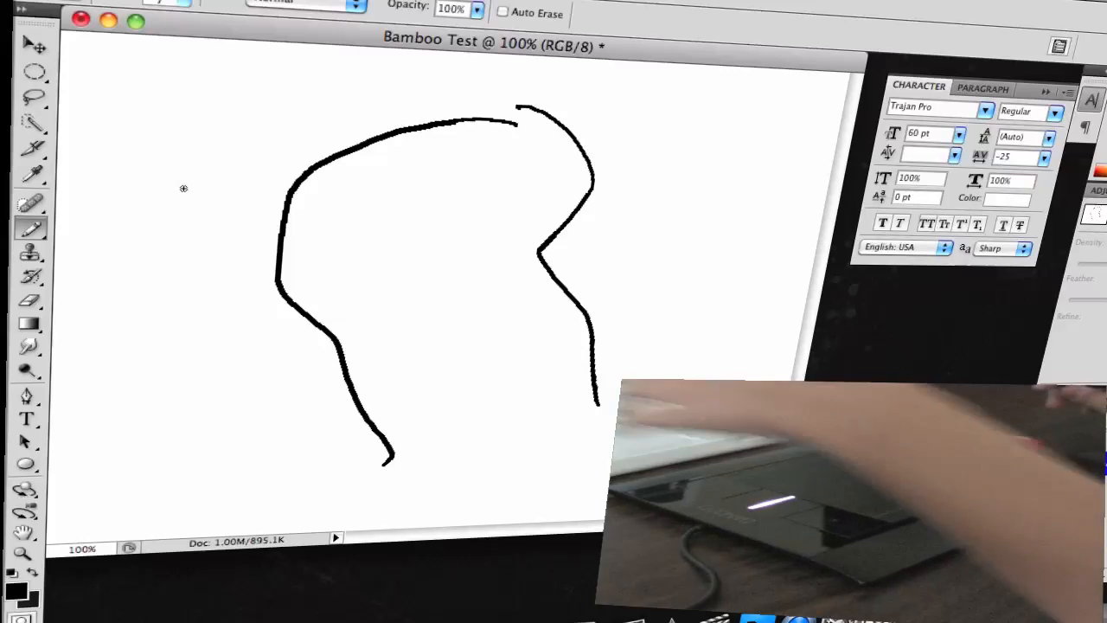
key("cmd+q")
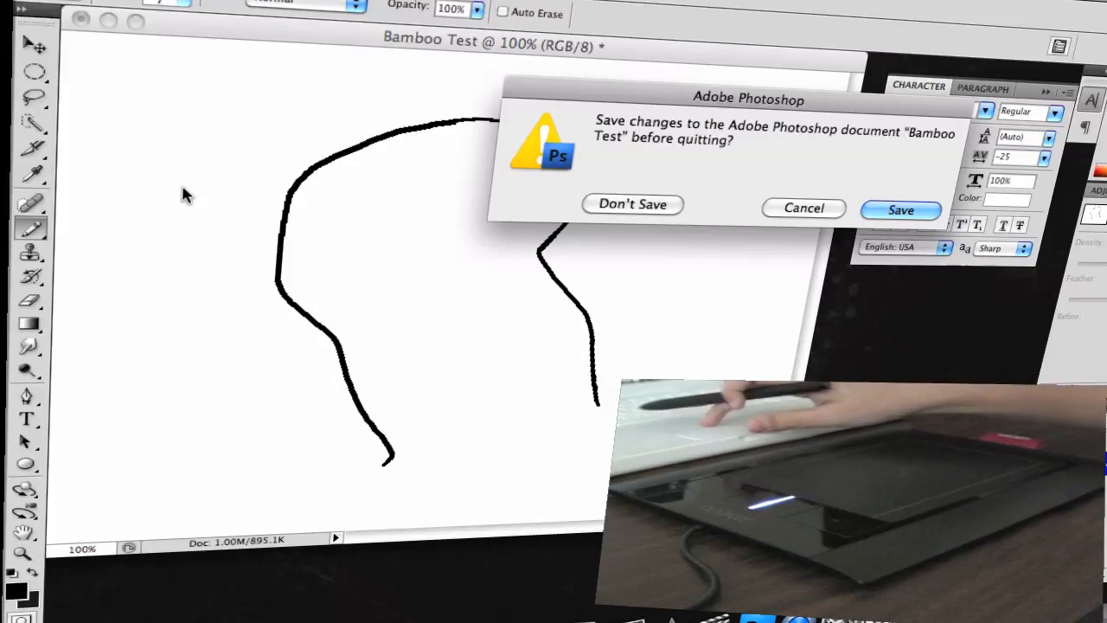
Step: Choose Don't Save in the quit prompt so Photoshop closes
left_click(633, 204)
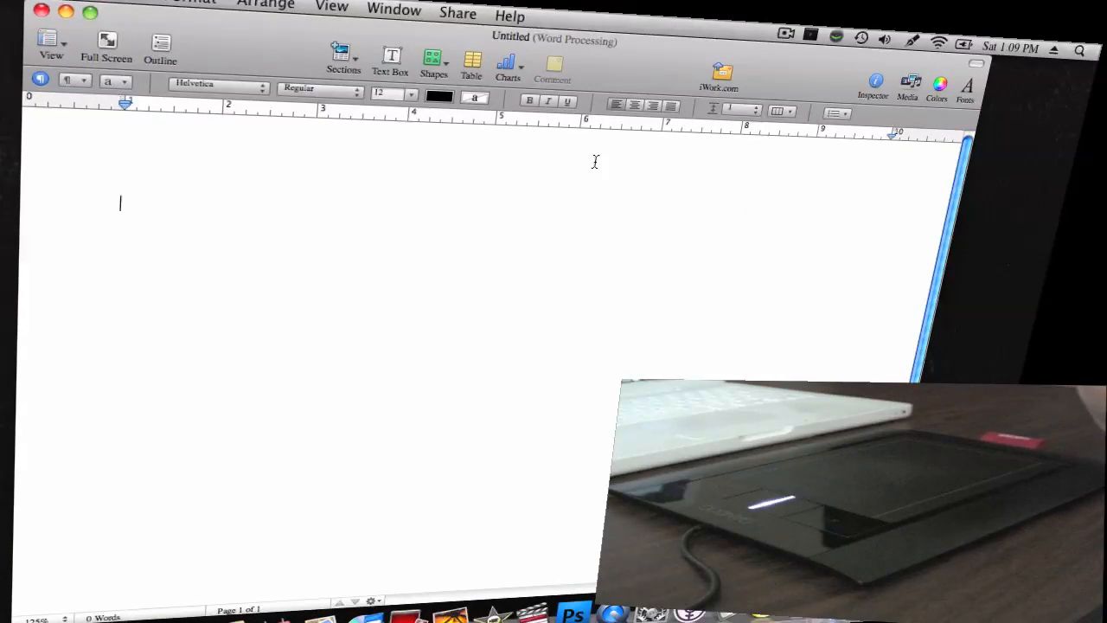
Step: Place the insertion point in the blank Untitled Pages document ready for handwriting
left_click(912, 45)
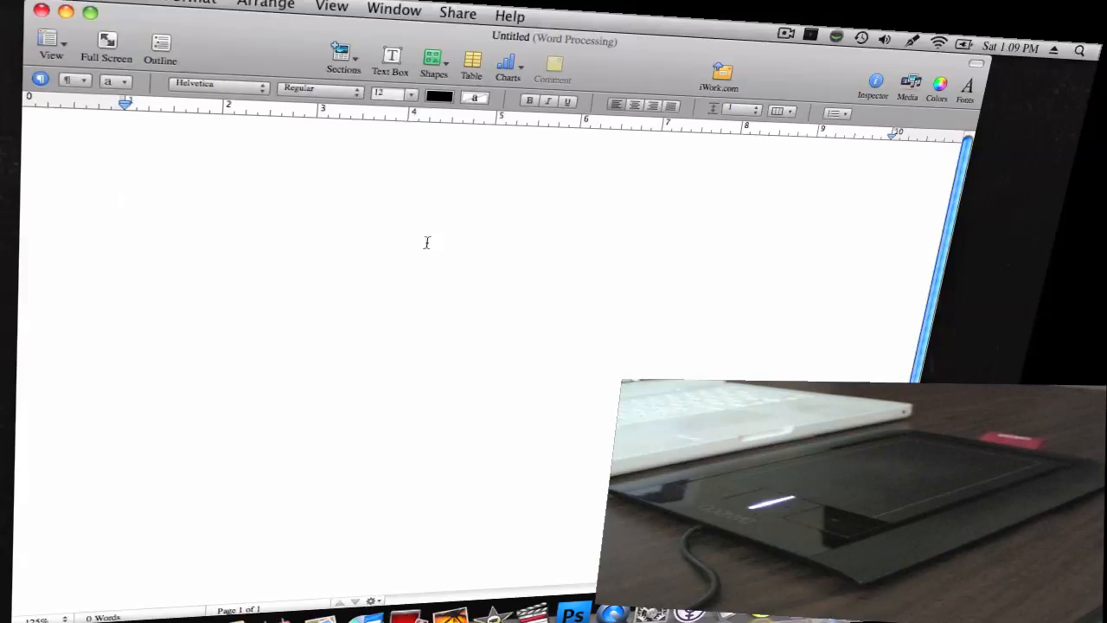
left_click(121, 204)
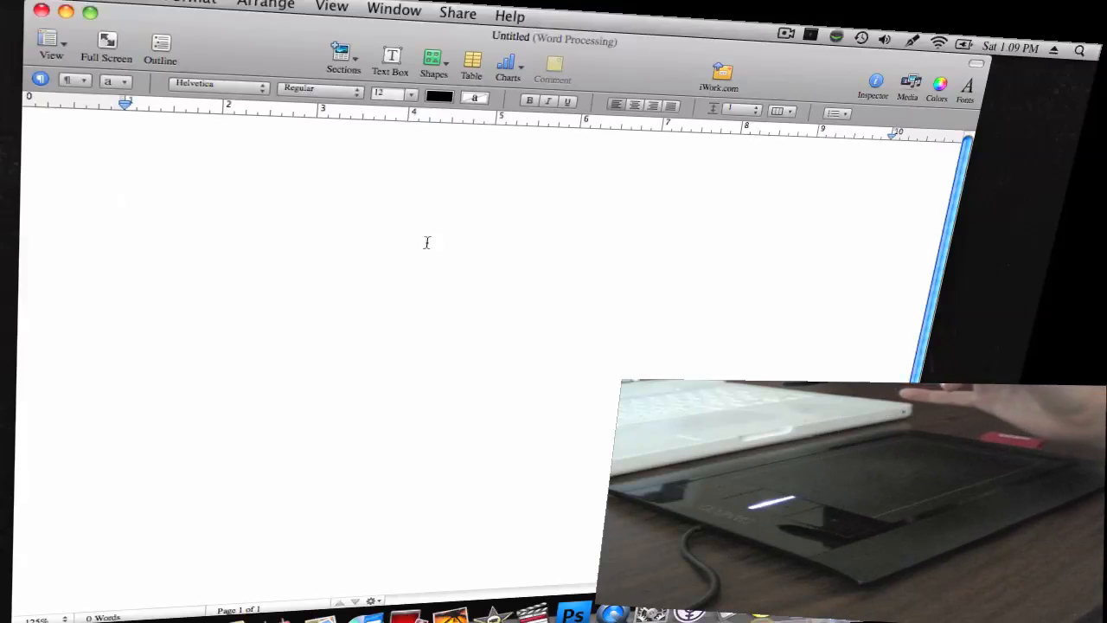
mouse_move(148, 223)
type("Te S t he l l 0")
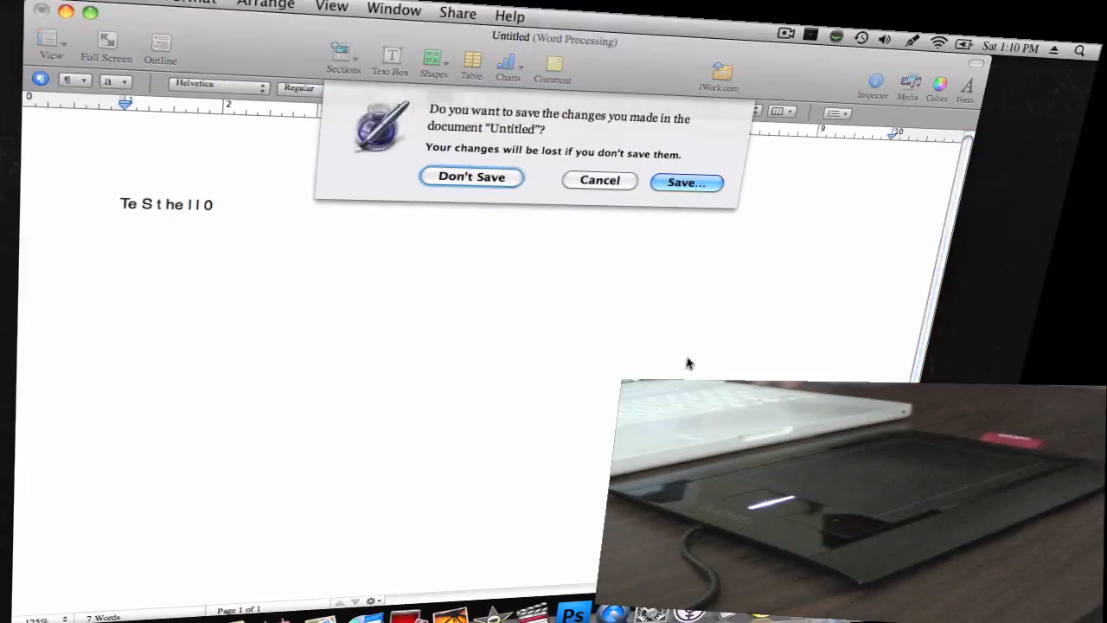
Step: Choose Don't Save to close the Untitled document holding the recognized text 'TeSthell0'
left_click(471, 177)
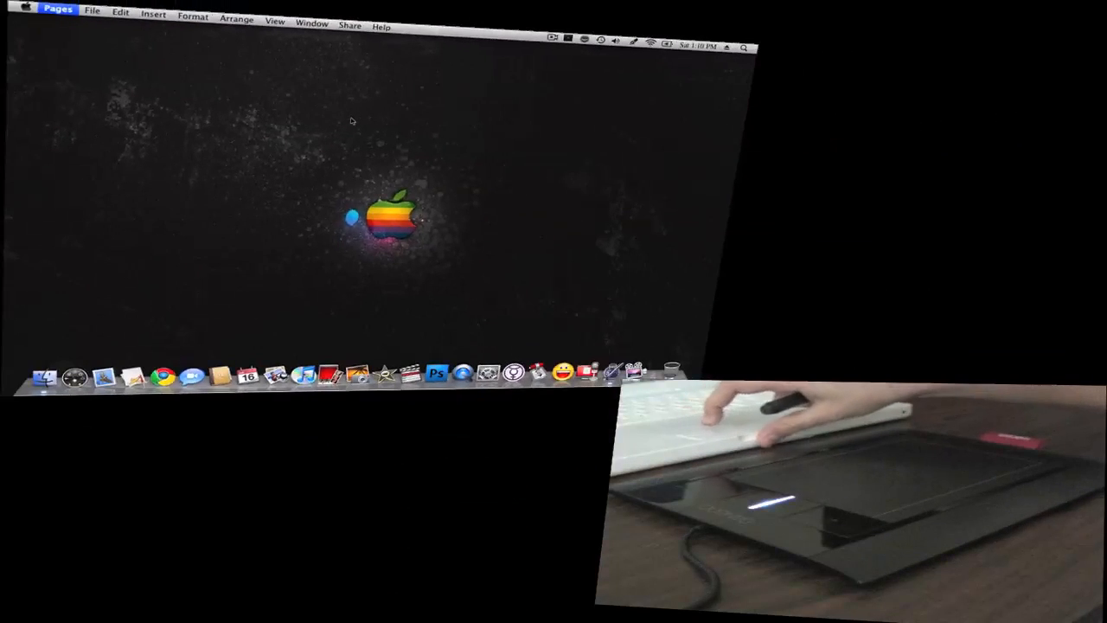